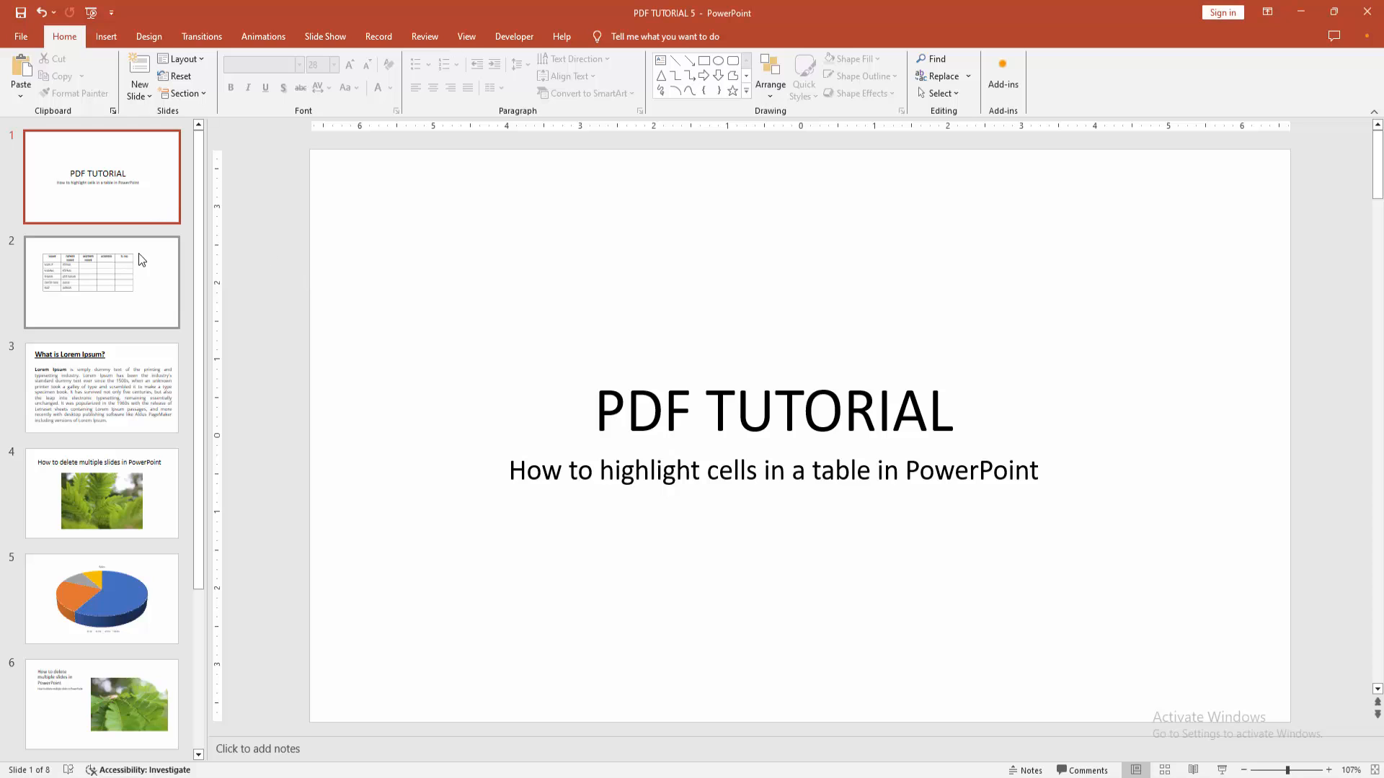
Step: Go to slide 2 and select the name JOYNAL in its names table
{"action": "left_click", "coordinate": [102, 282]}
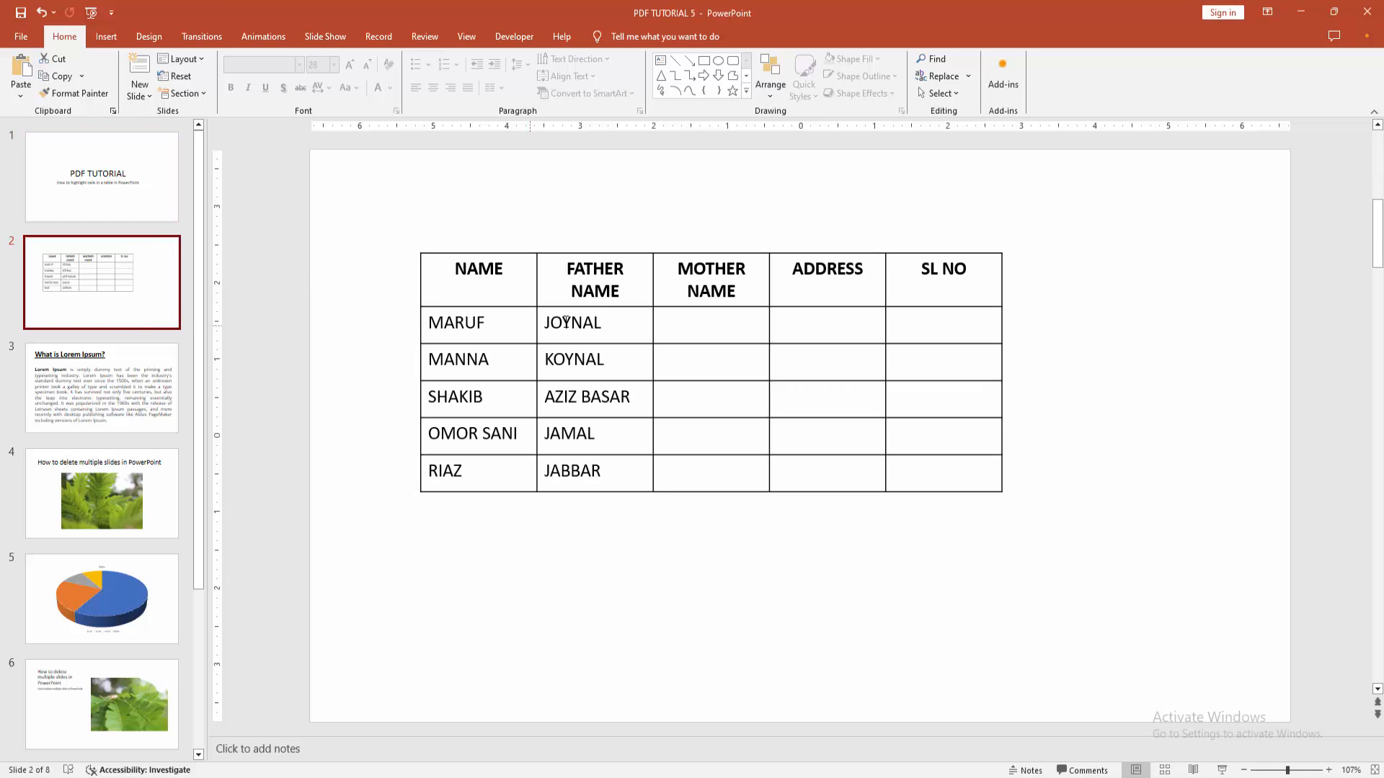
{"action": "double_click", "coordinate": [558, 322]}
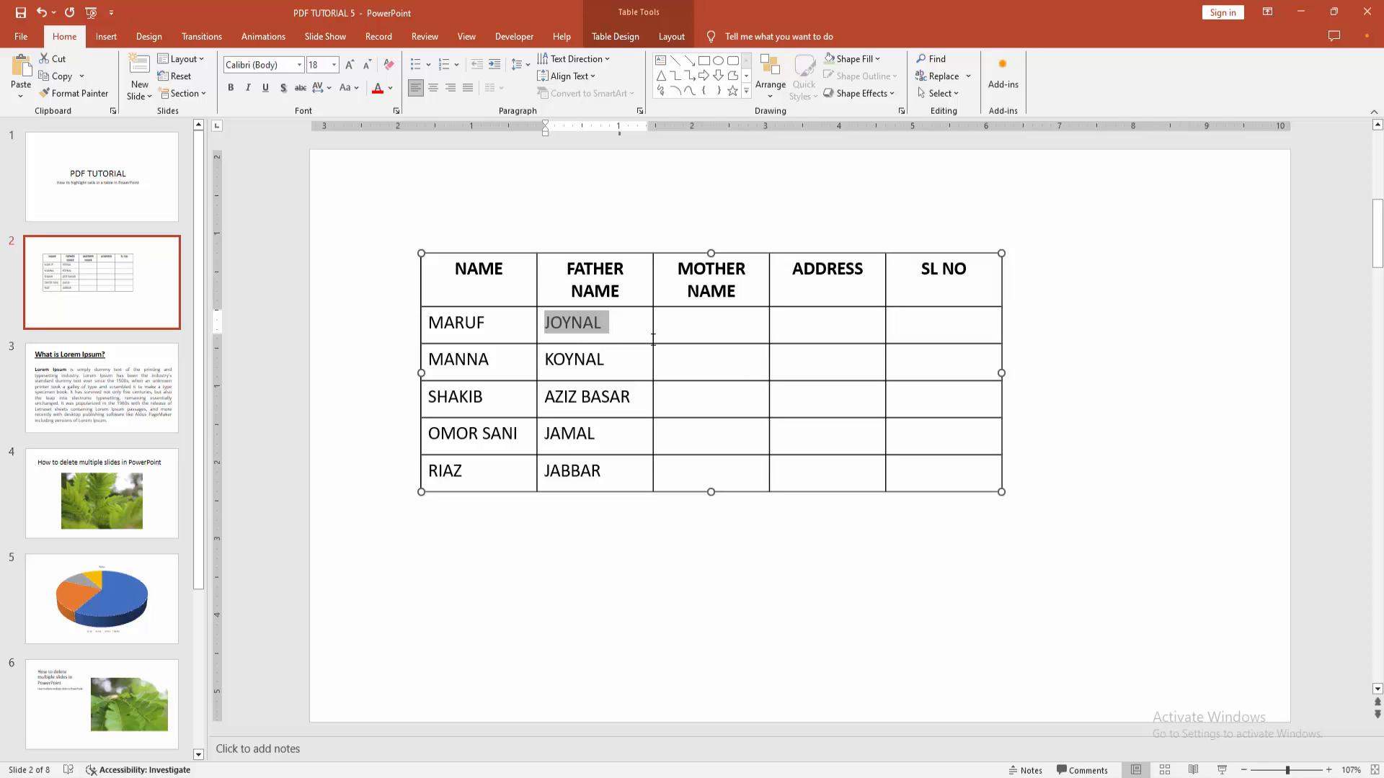
Step: Select the JOYNAL cell and shade it light yellow from Table Design Shading
{"action": "right_click", "coordinate": [574, 322]}
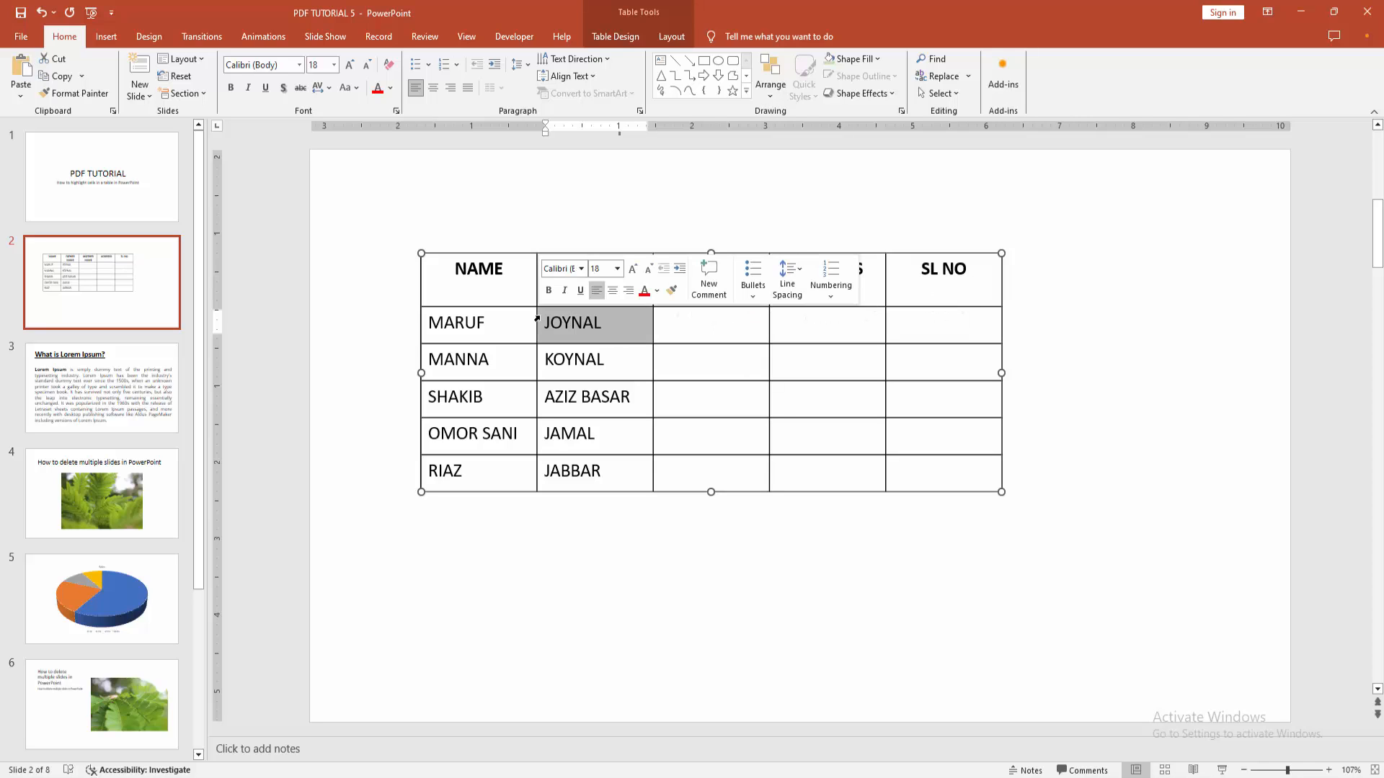
{"action": "left_click", "coordinate": [615, 36]}
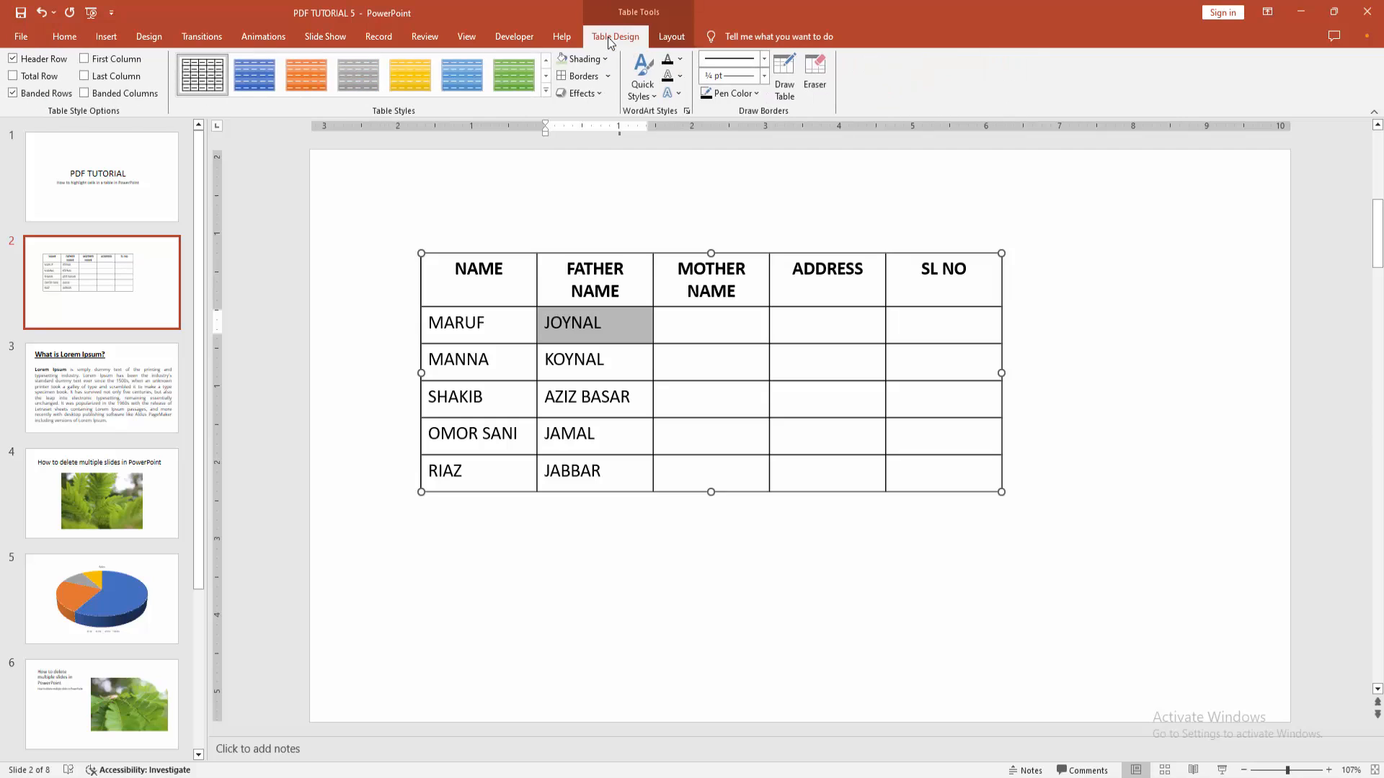
{"action": "left_click", "coordinate": [579, 59]}
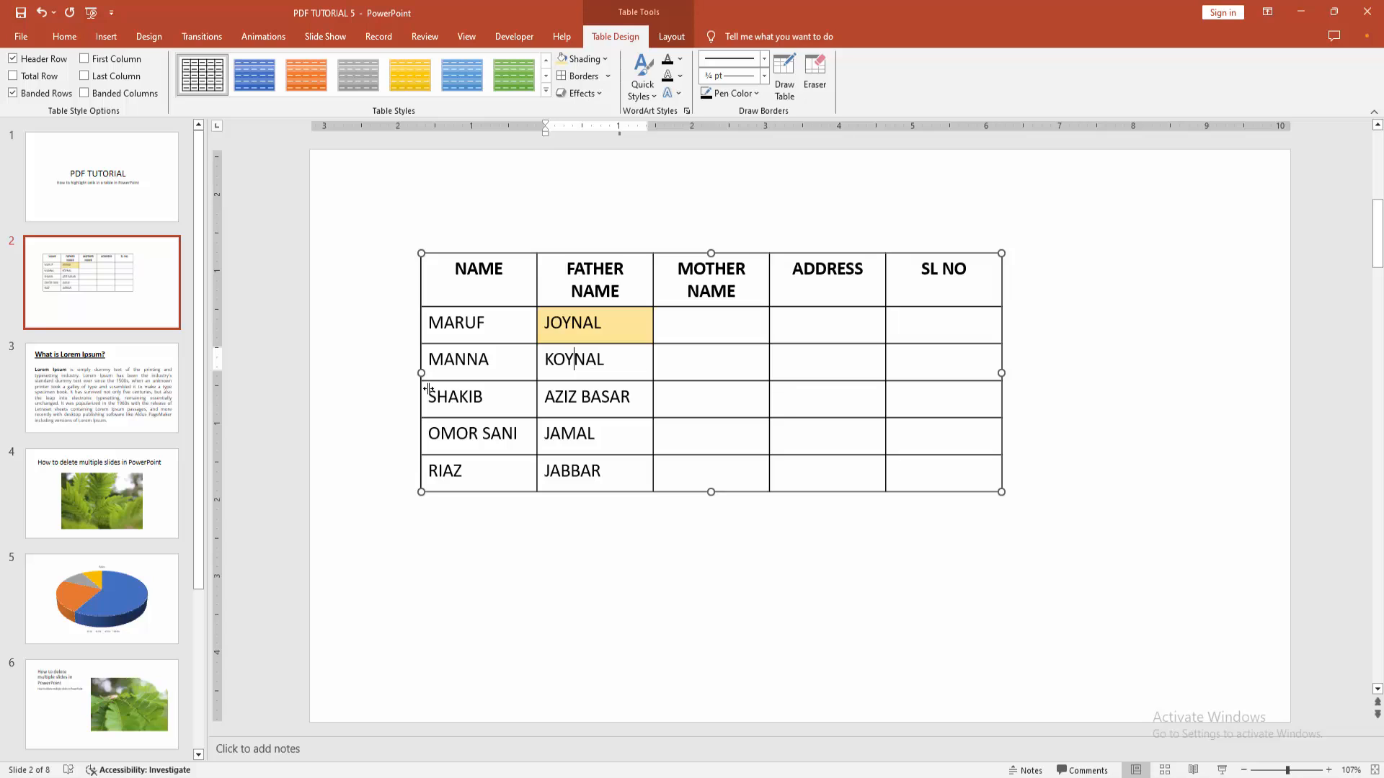
Step: Shade the SHAKIB cell light yellow, then select JABBAR and preview an orange shading
{"action": "left_click", "coordinate": [582, 58]}
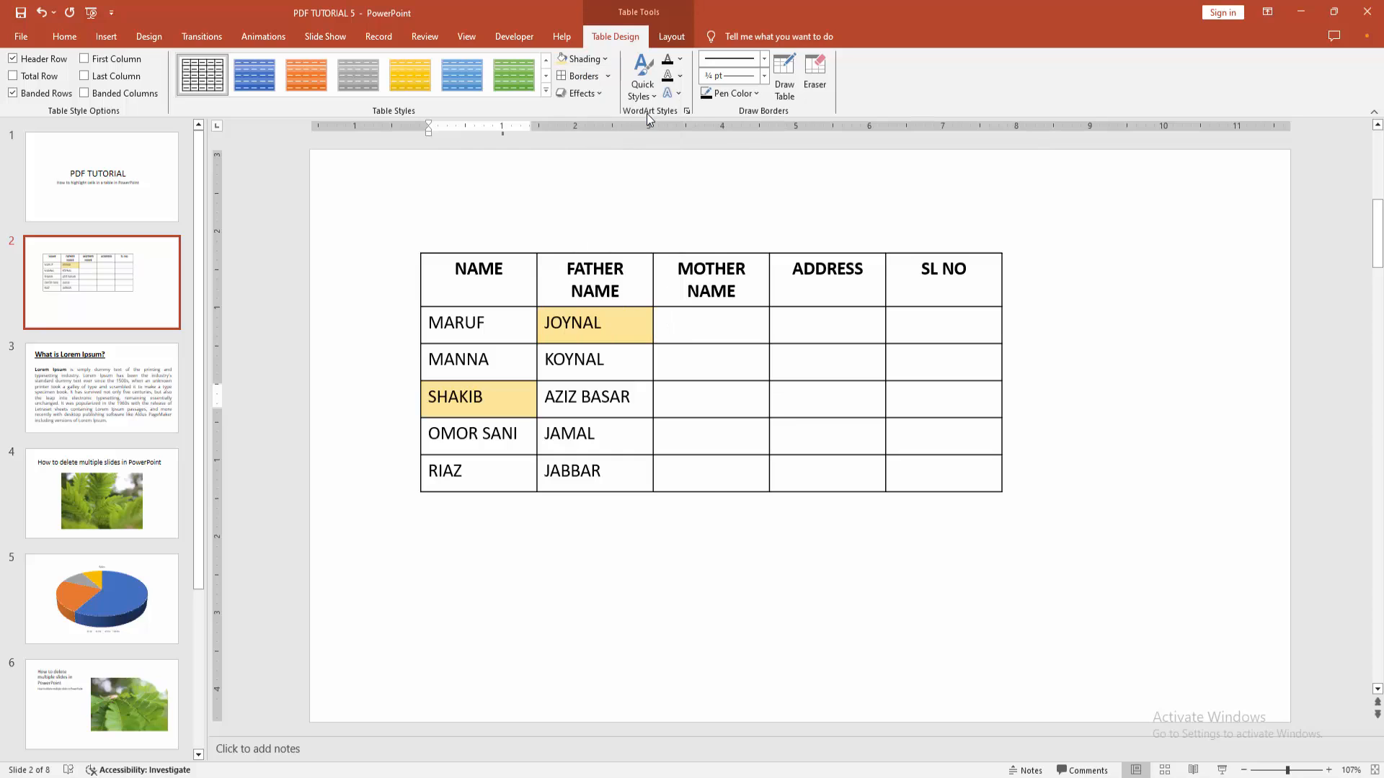
{"action": "left_click", "coordinate": [568, 433]}
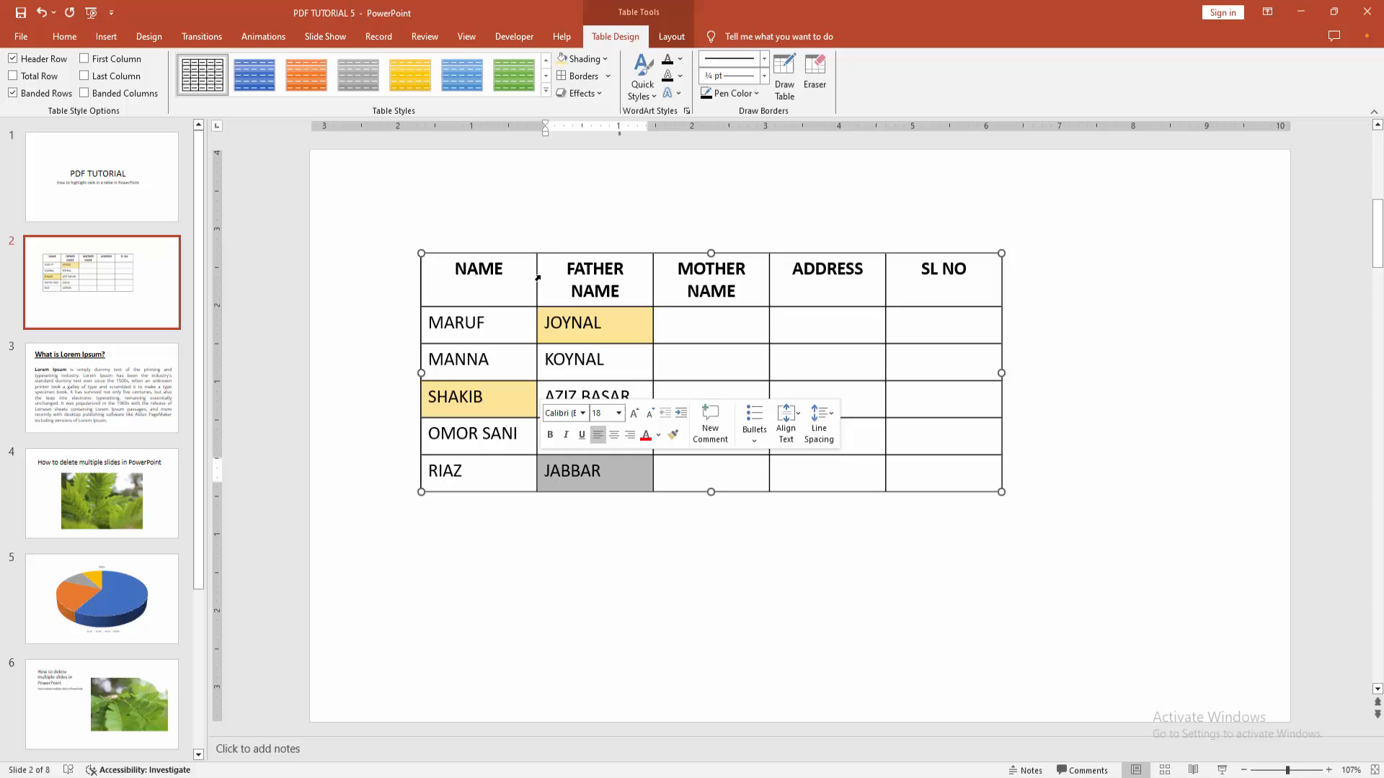
{"action": "left_click", "coordinate": [582, 58]}
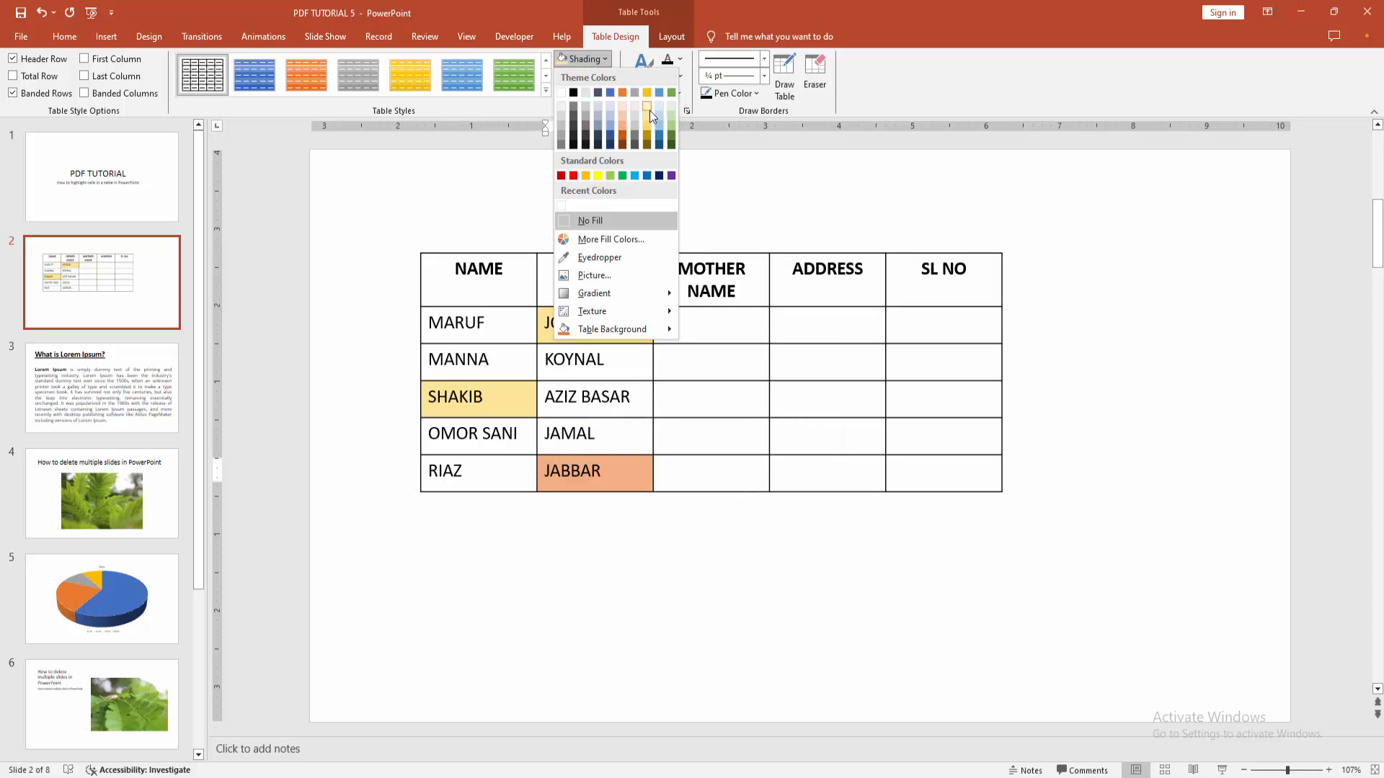